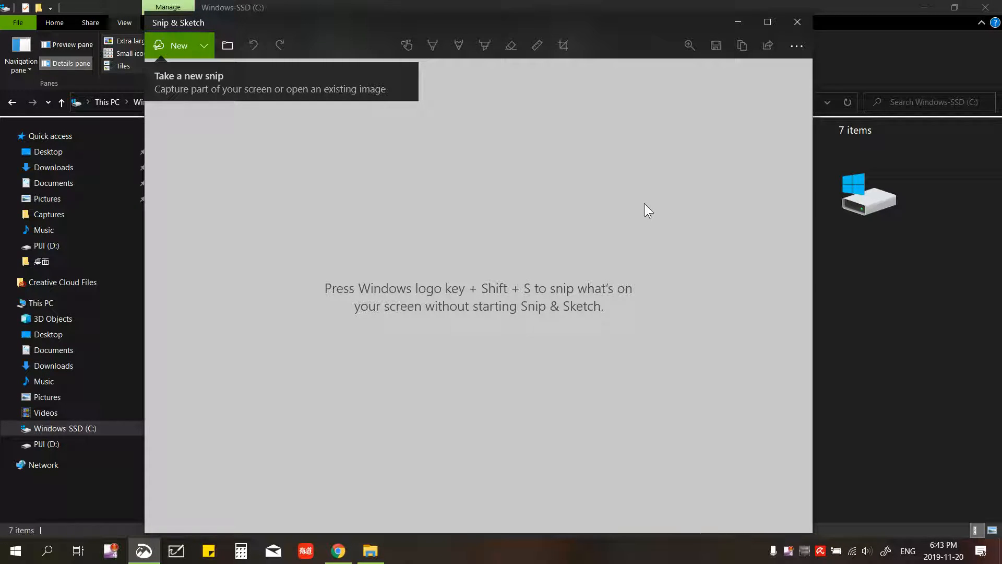
{"action": "mouse_move", "coordinate": [235, 31]}
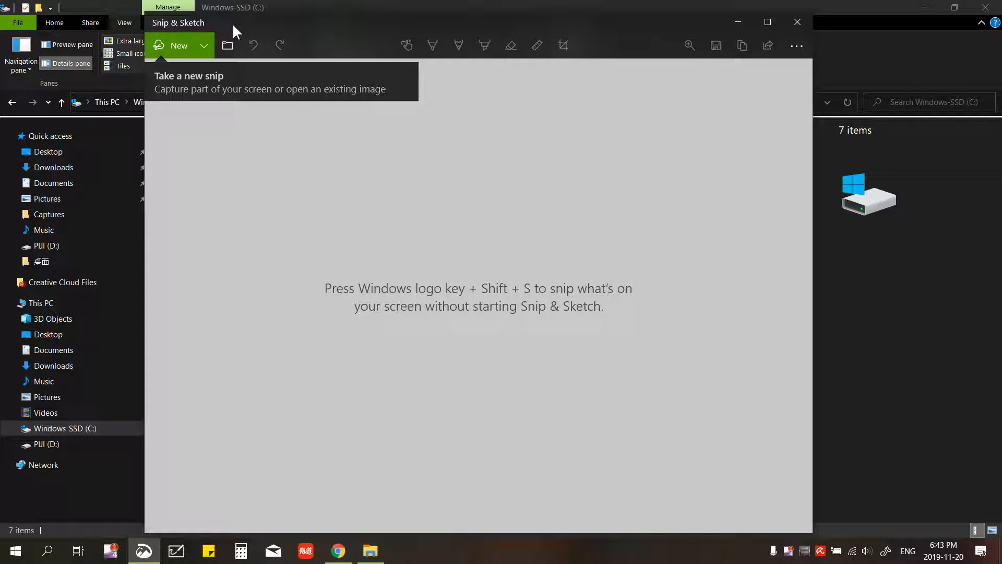
{"action": "mouse_move", "coordinate": [362, 173]}
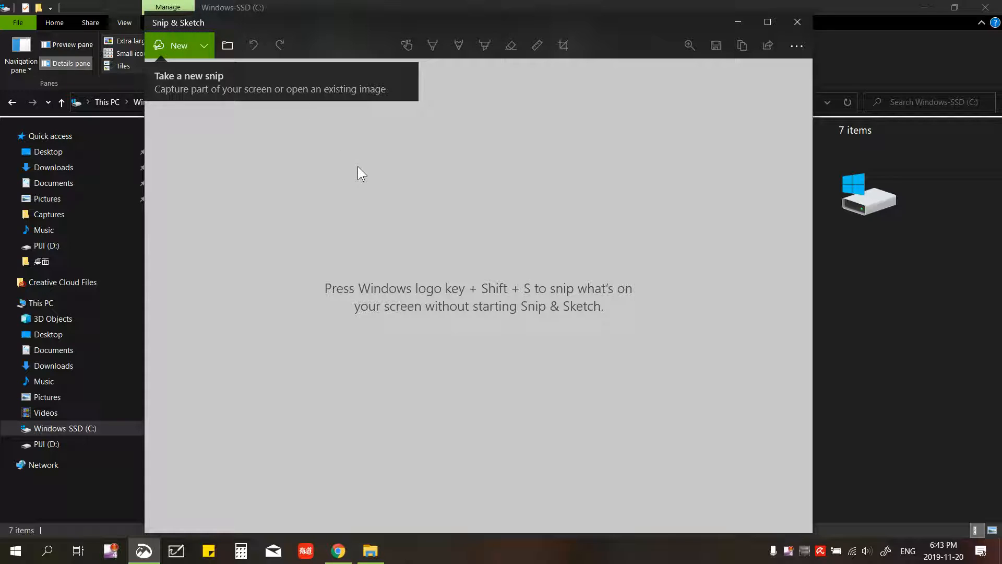
{"action": "mouse_move", "coordinate": [737, 31]}
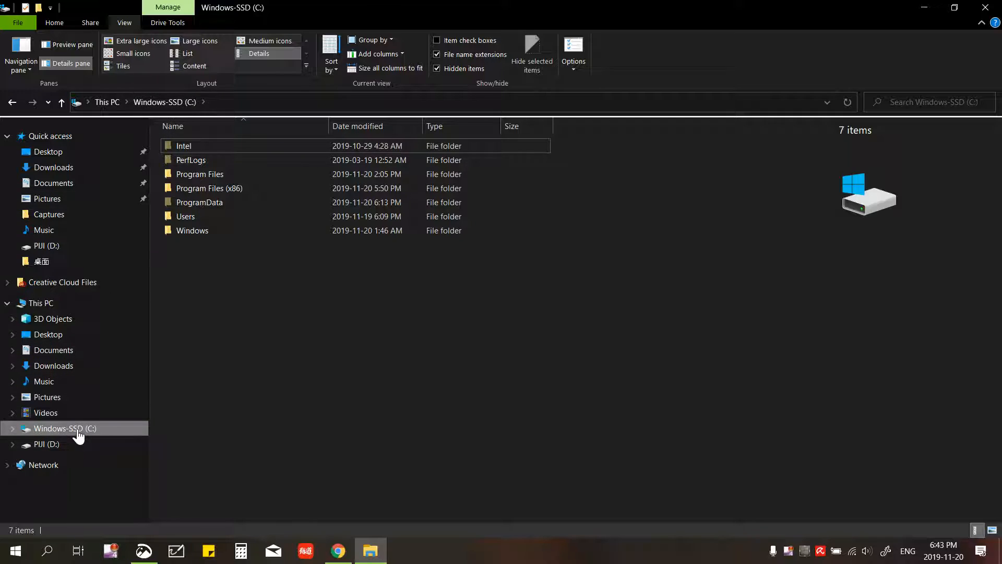
Search the C: drive for 'screenclip'
{"action": "type", "text": "screenclip"}
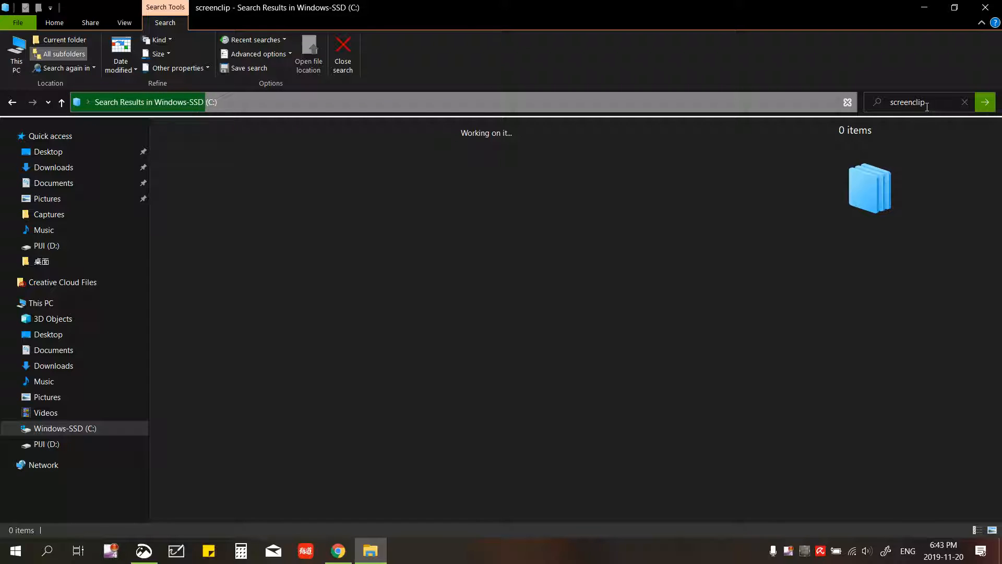
{"action": "left_click", "coordinate": [995, 550]}
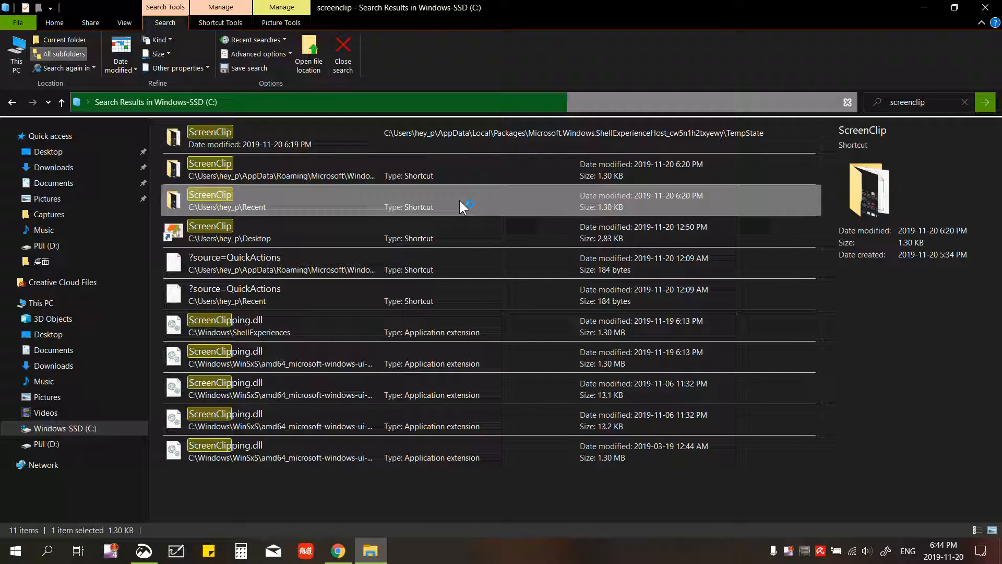
Select the ScreenClip folder result located under TempState
{"action": "left_click", "coordinate": [448, 137]}
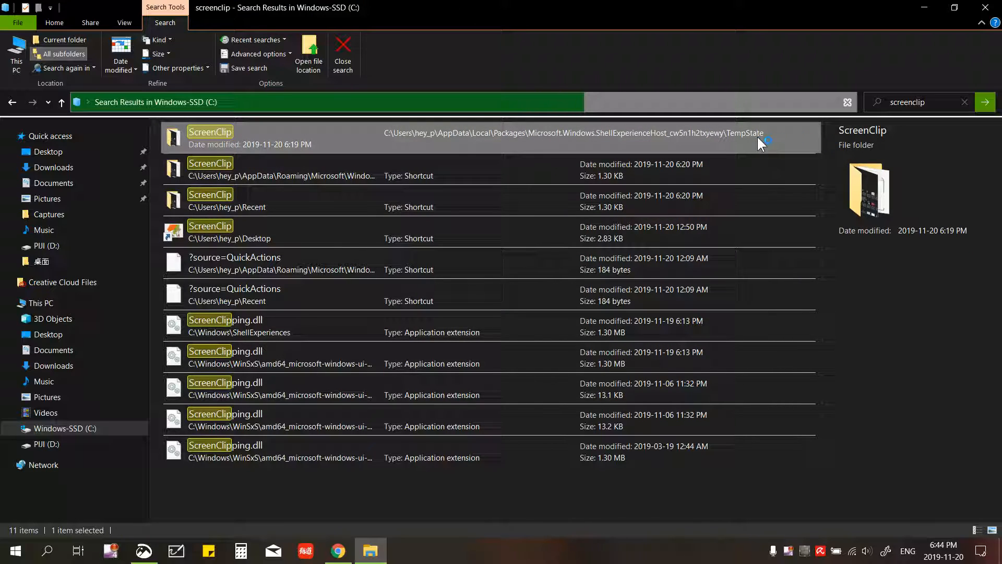
{"action": "mouse_move", "coordinate": [398, 142]}
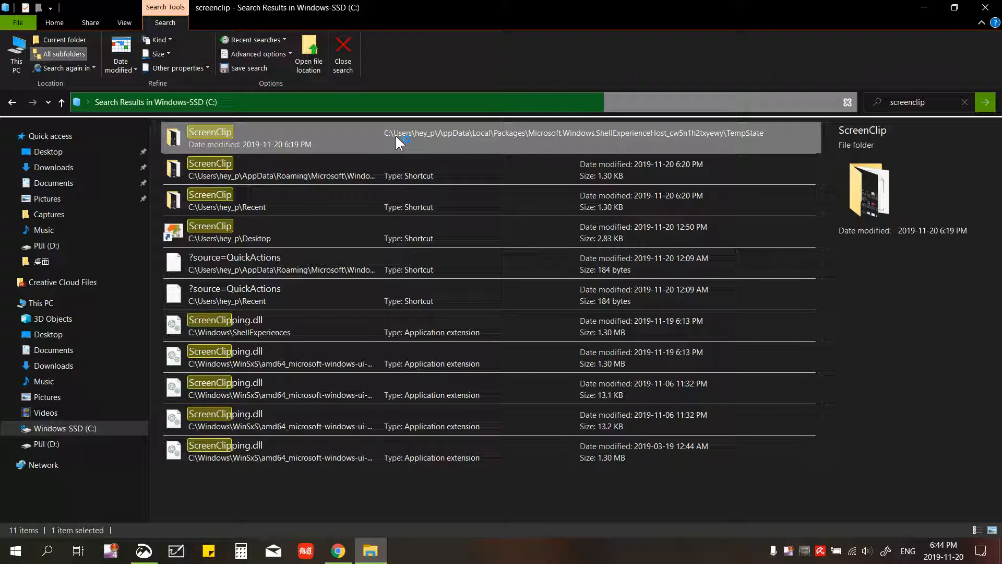
{"action": "mouse_move", "coordinate": [566, 145]}
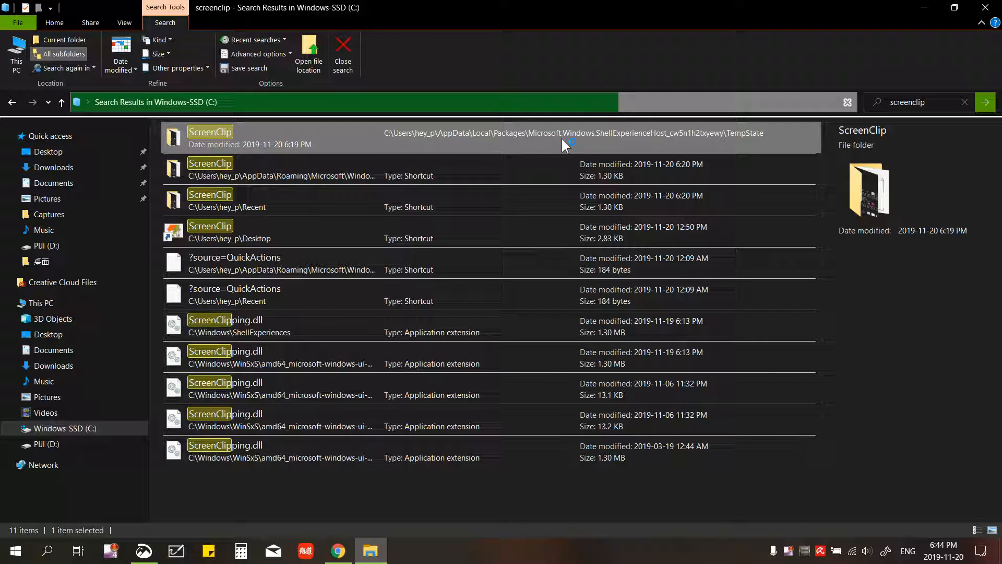
{"action": "mouse_move", "coordinate": [427, 151]}
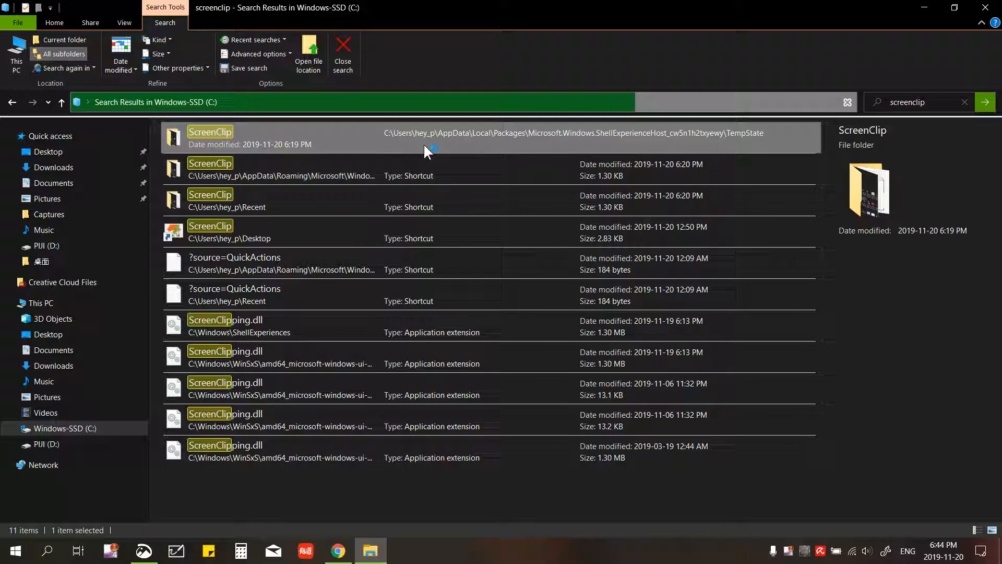
{"action": "mouse_move", "coordinate": [477, 141]}
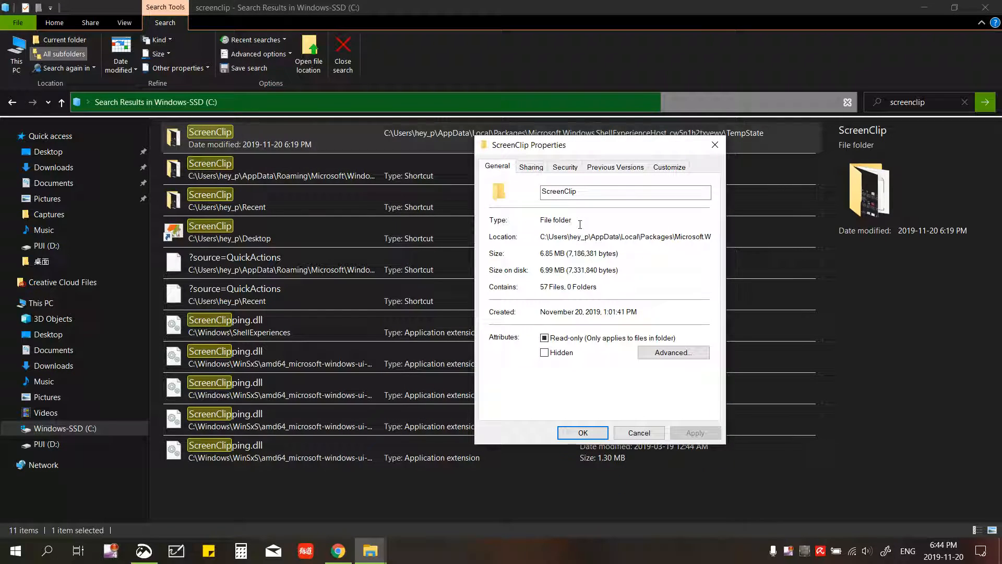
Close the ScreenClip Properties dialog and show the desktop
{"action": "left_click", "coordinate": [530, 167]}
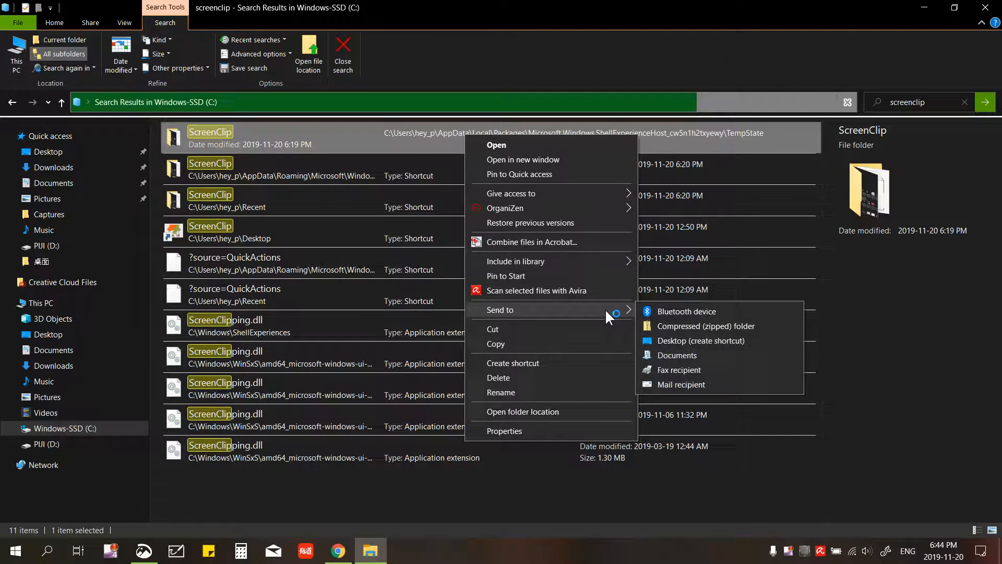
{"action": "mouse_move", "coordinate": [701, 340]}
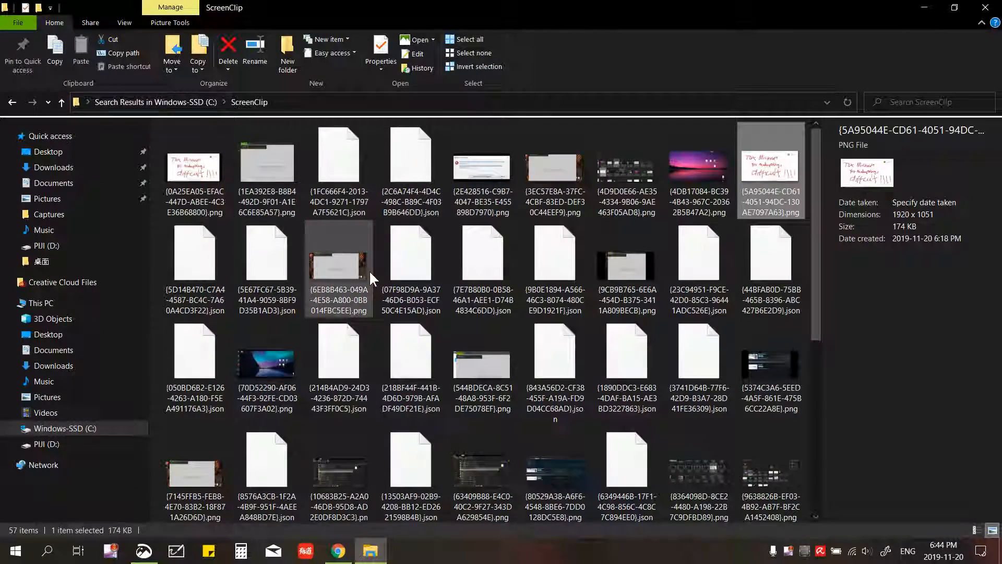
{"action": "left_click", "coordinate": [338, 550]}
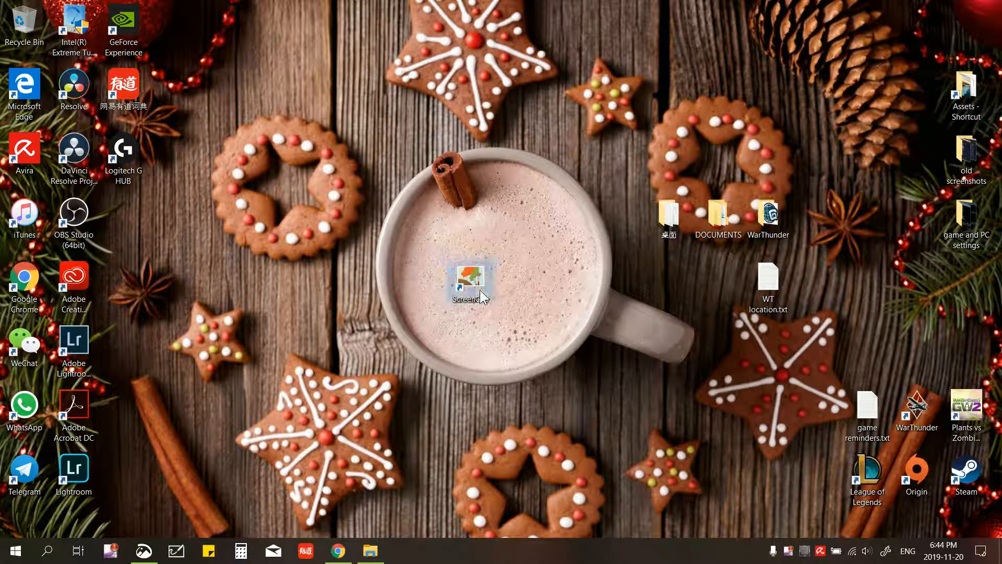
Open ScreenClip from its desktop shortcut and delete the selected JSON files
{"action": "double_click", "coordinate": [469, 277]}
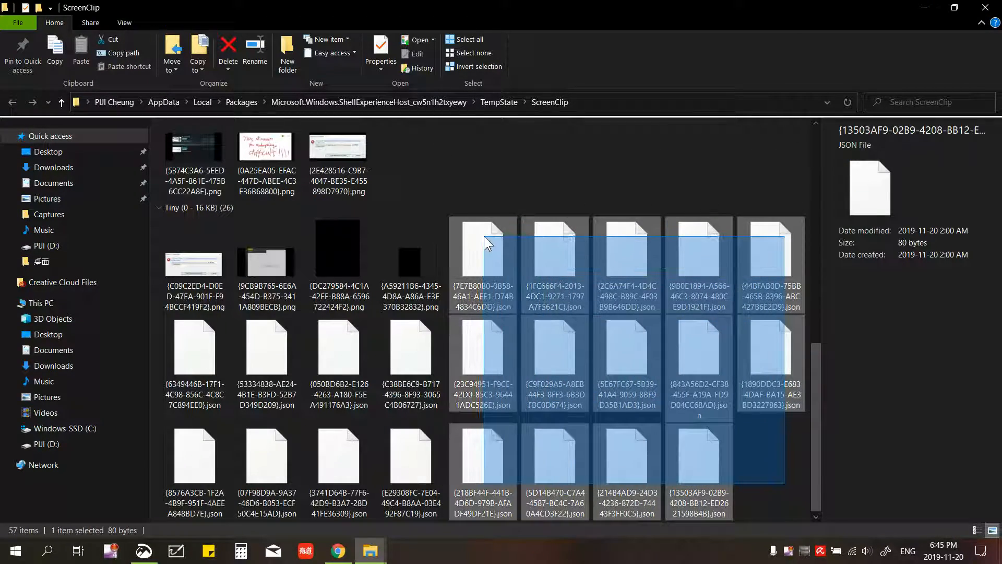
{"action": "key", "text": "Delete"}
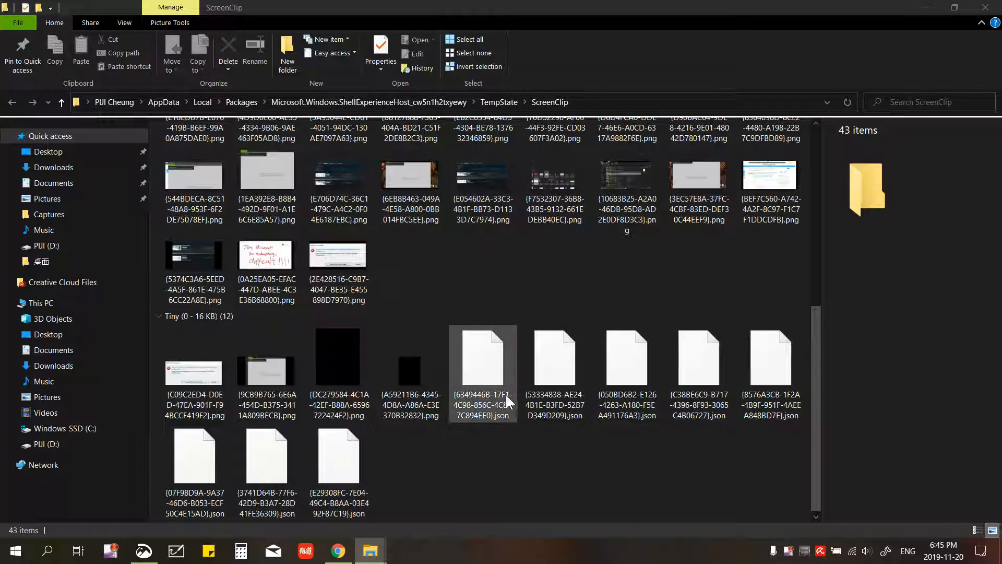
{"action": "left_click", "coordinate": [482, 358]}
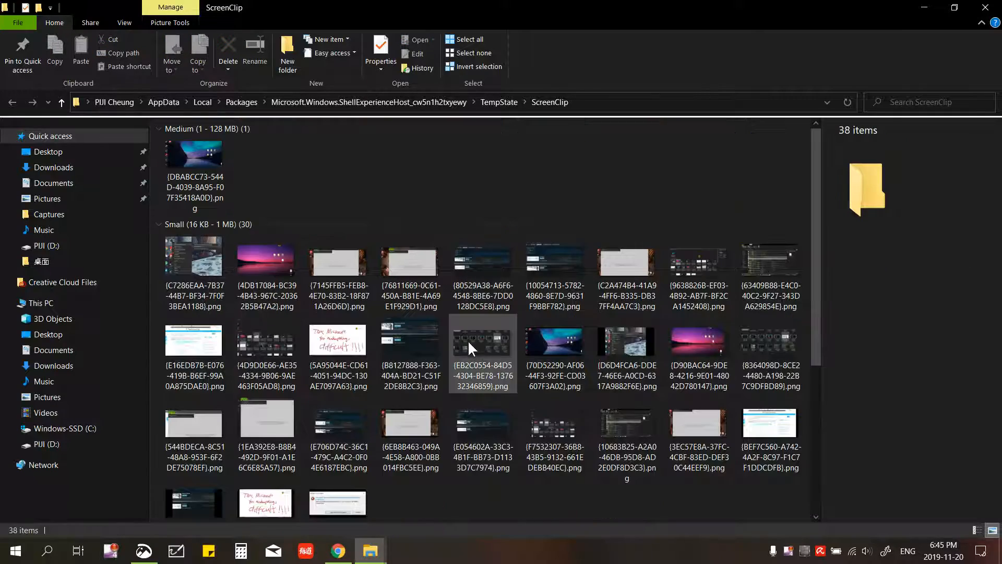
{"action": "double_click", "coordinate": [265, 261]}
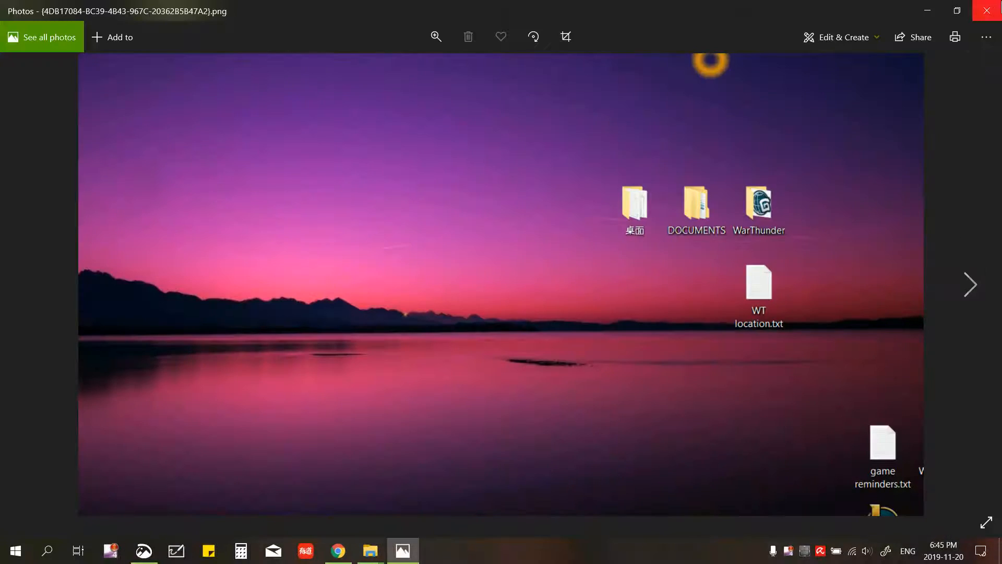
{"action": "left_click", "coordinate": [369, 550]}
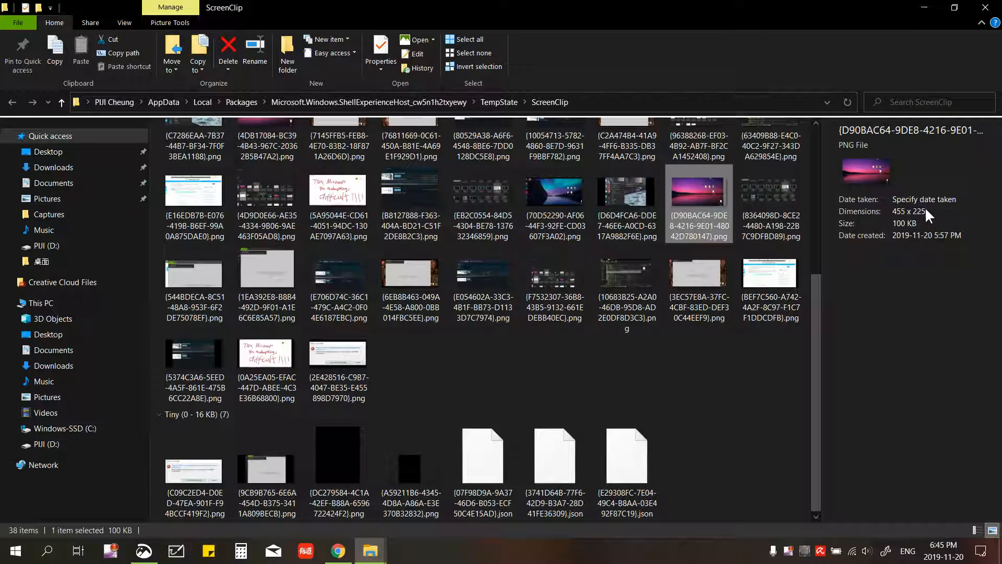
{"action": "left_click", "coordinate": [990, 550]}
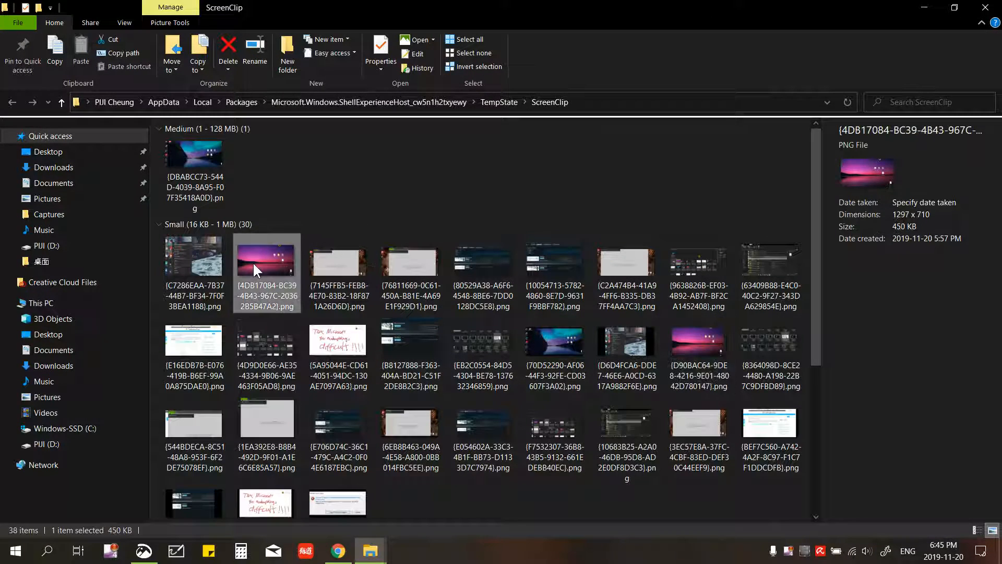
{"action": "mouse_move", "coordinate": [499, 177]}
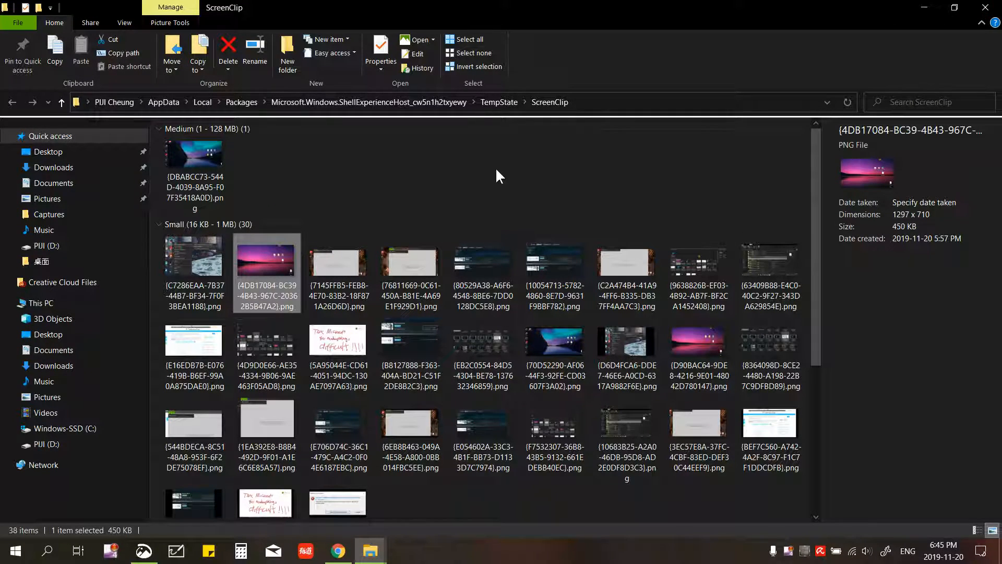